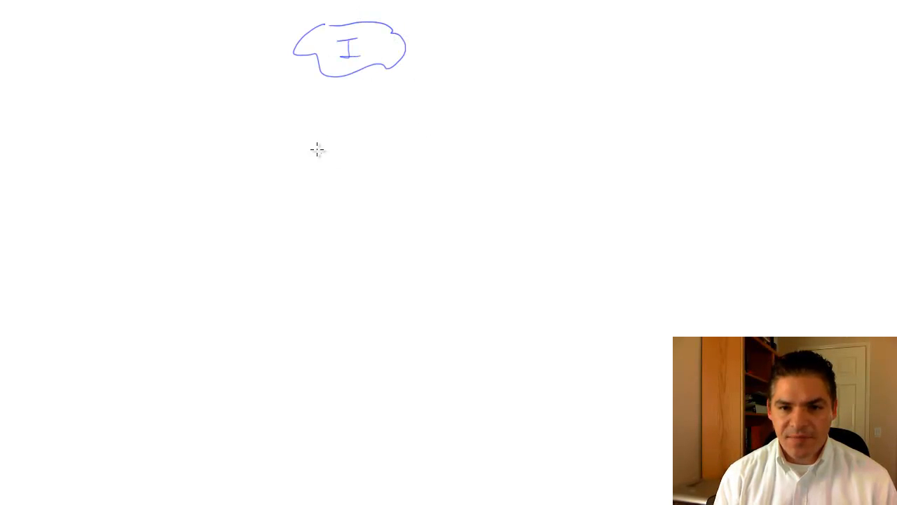
# Draw a firewall box under the internet cloud and an internal network line below it.
pyautogui.moveTo(280, 122); pyautogui.dragTo(330, 140)
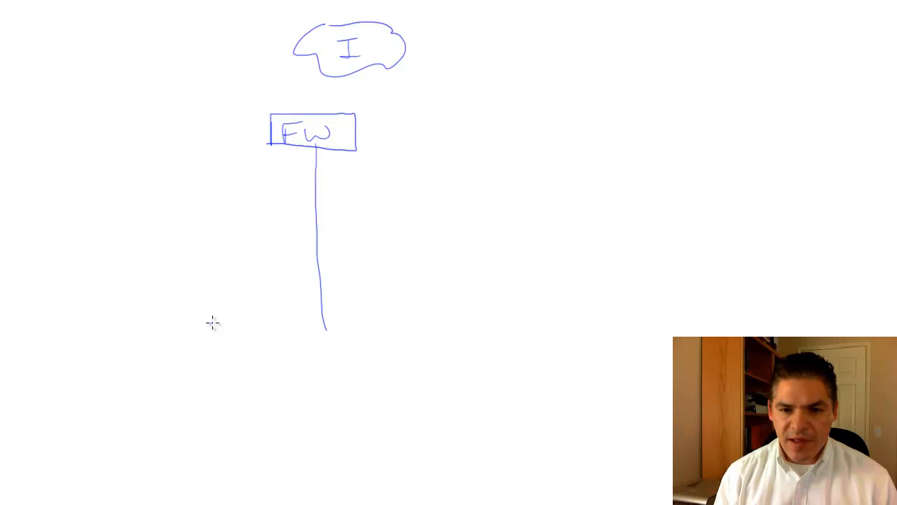
pyautogui.moveTo(210, 322); pyautogui.dragTo(519, 324)
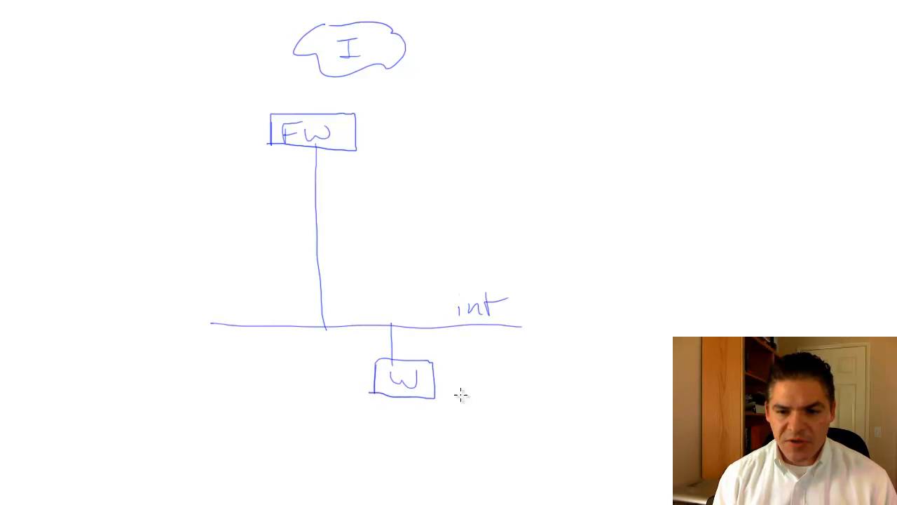
pyautogui.moveTo(457, 370)
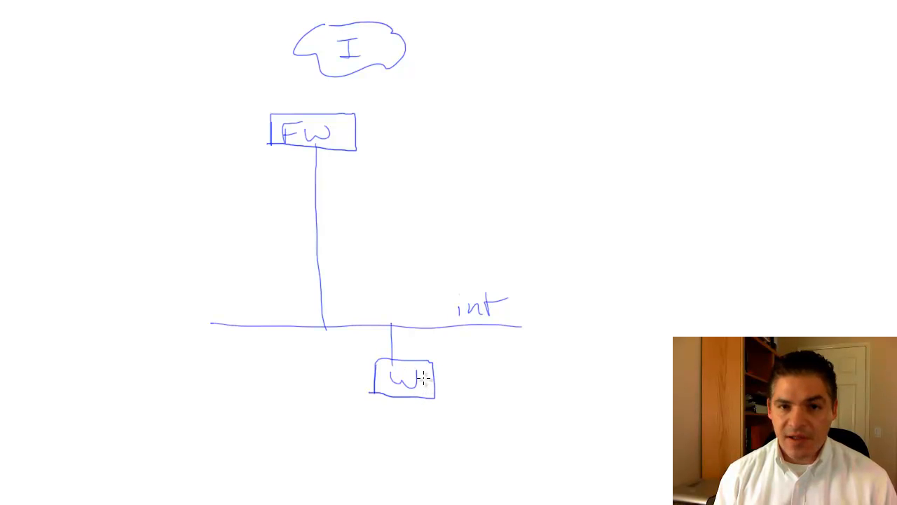
pyautogui.moveTo(408, 107)
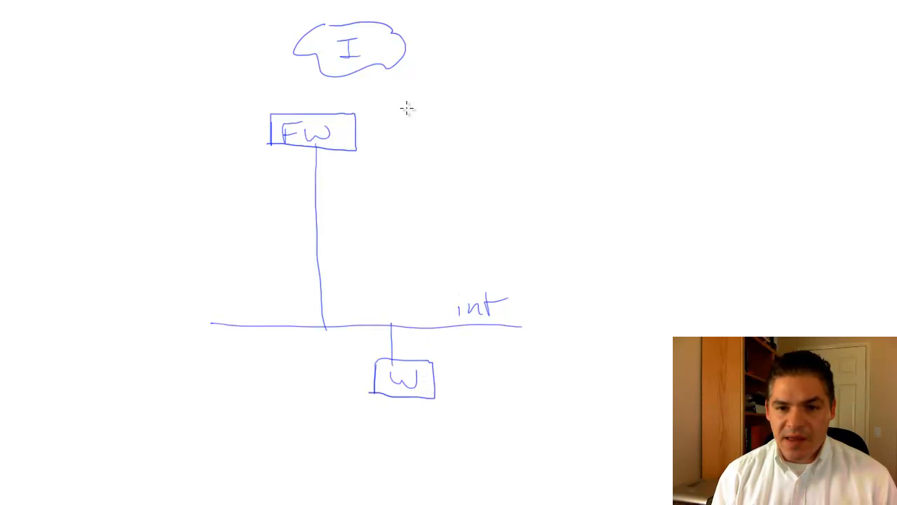
# Link the firewall to a new DMZ network line with a web server box on it.
pyautogui.moveTo(358, 130); pyautogui.dragTo(454, 151)
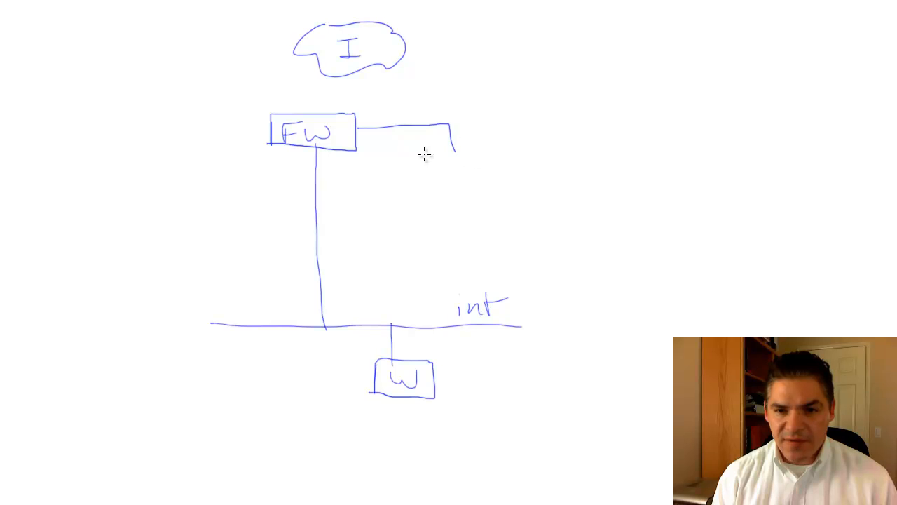
pyautogui.moveTo(403, 157); pyautogui.dragTo(550, 156)
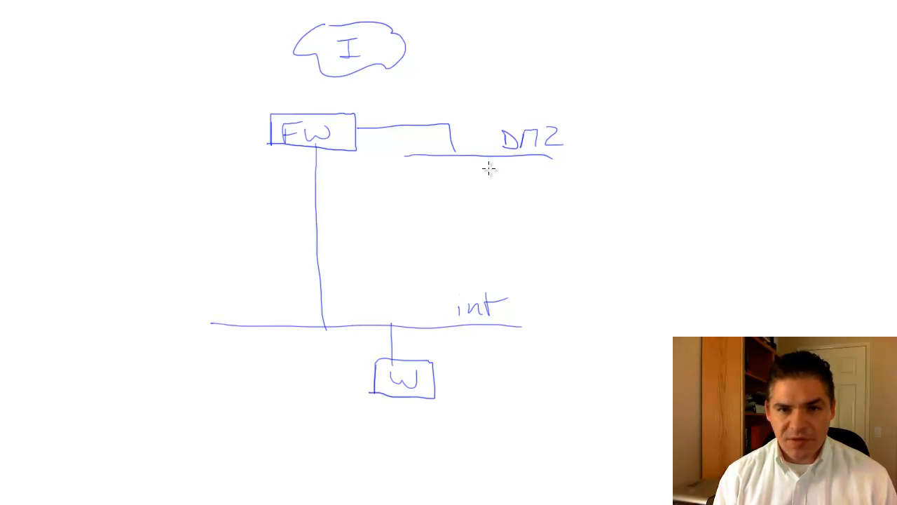
pyautogui.moveTo(485, 153); pyautogui.dragTo(484, 170)
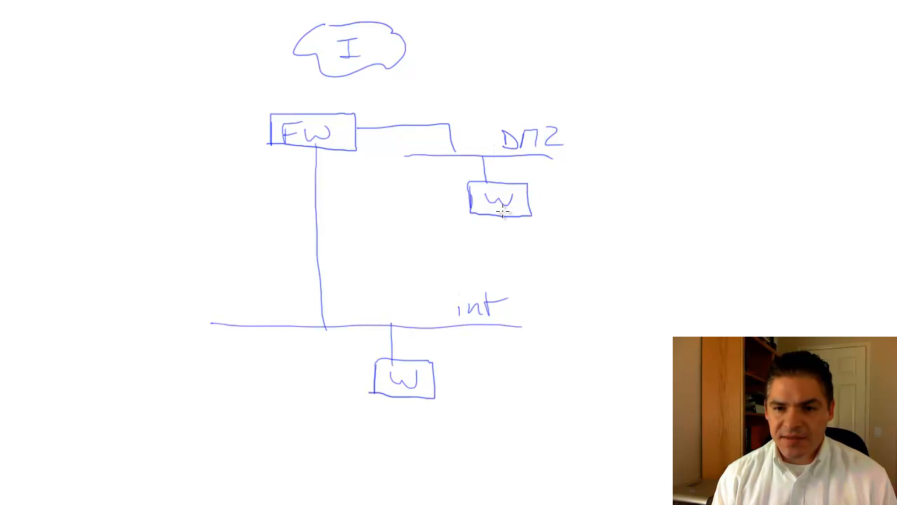
pyautogui.moveTo(355, 98)
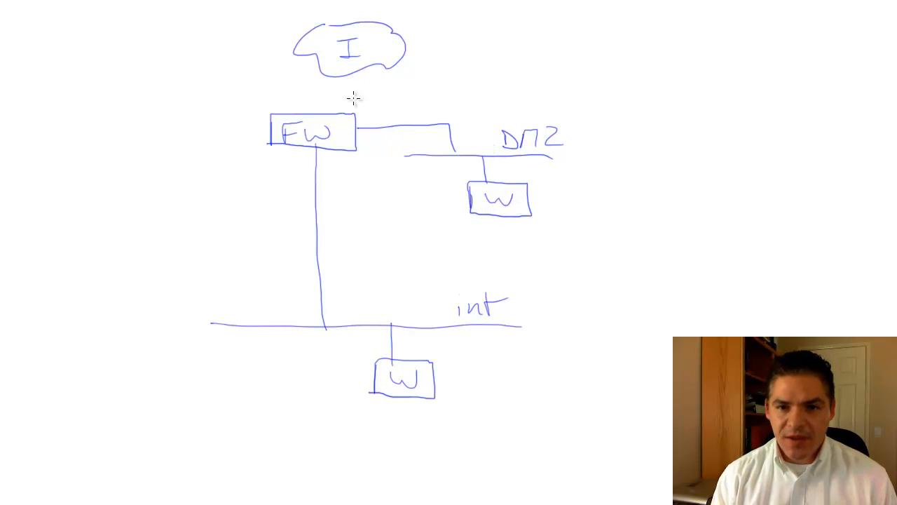
# Draw red arrows from the internet to the DMZ and internal web servers, labelled '80 http' and '80'.
pyautogui.moveTo(347, 63); pyautogui.dragTo(446, 186)
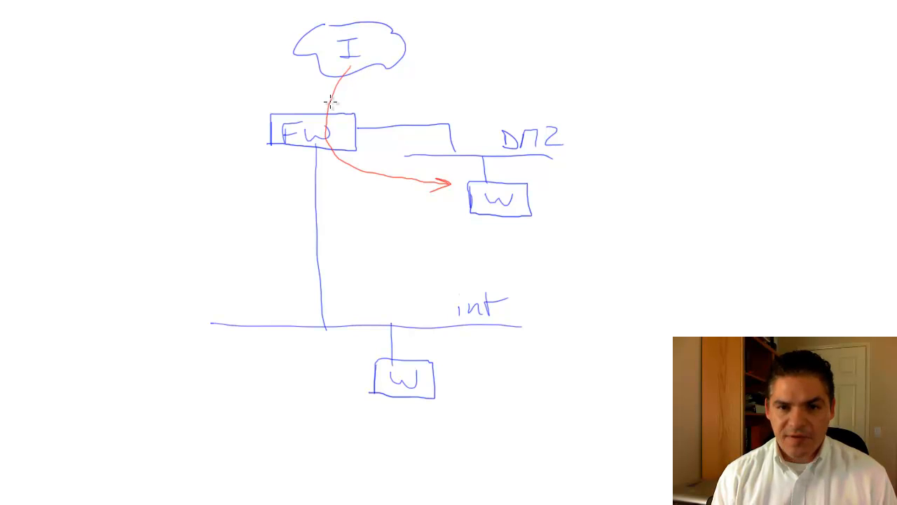
pyautogui.moveTo(424, 182)
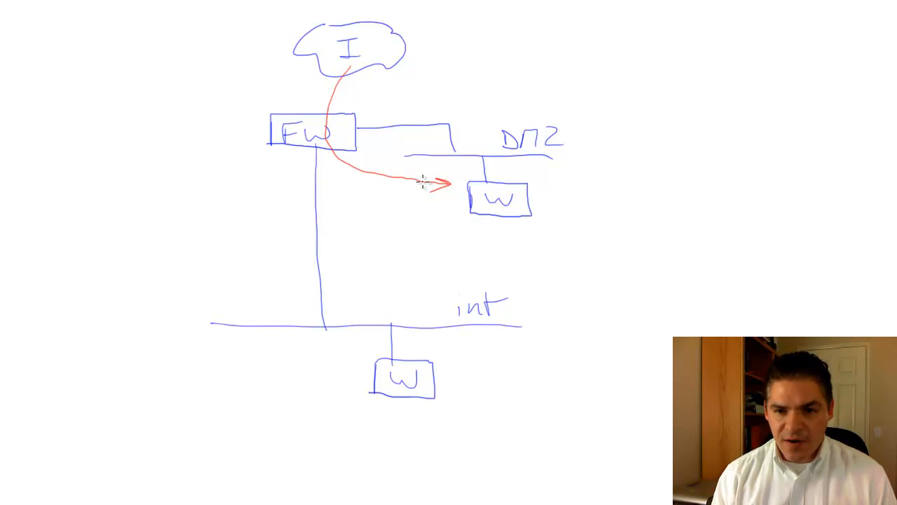
pyautogui.moveTo(515, 164)
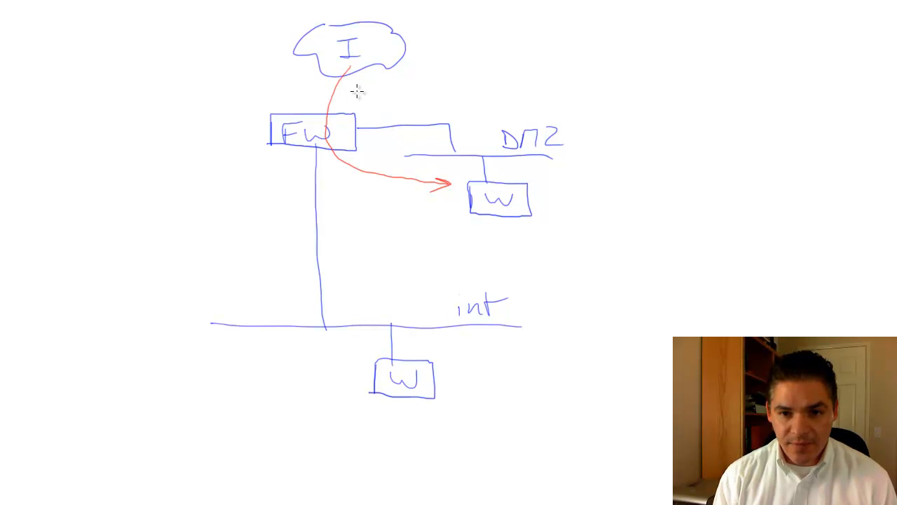
pyautogui.write('80 http')
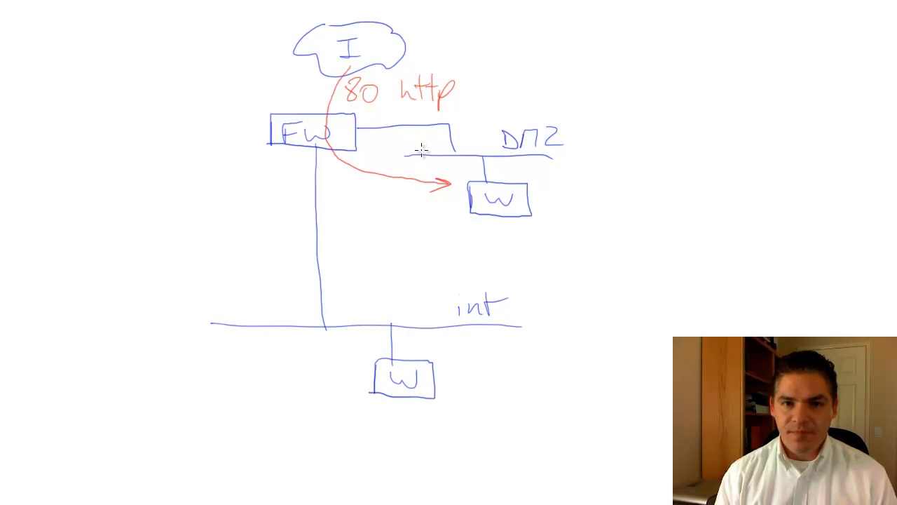
pyautogui.moveTo(312, 81)
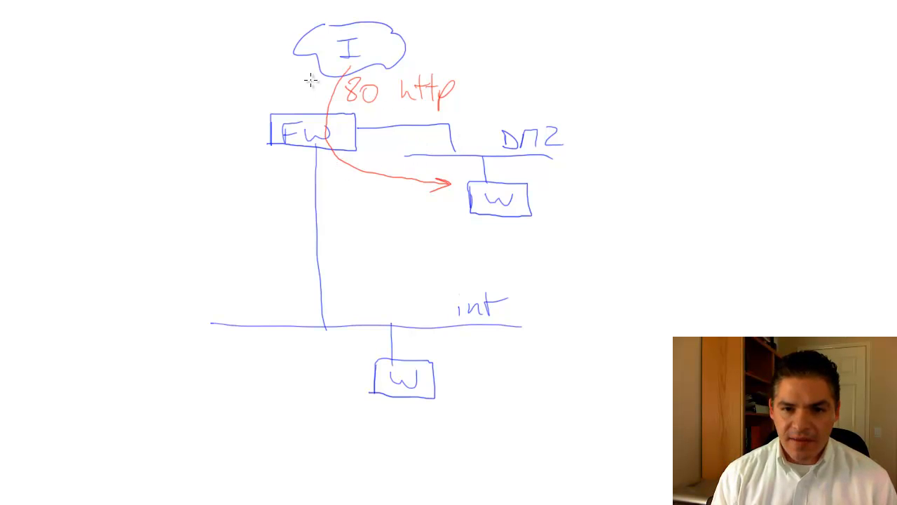
pyautogui.moveTo(312, 67); pyautogui.dragTo(372, 369)
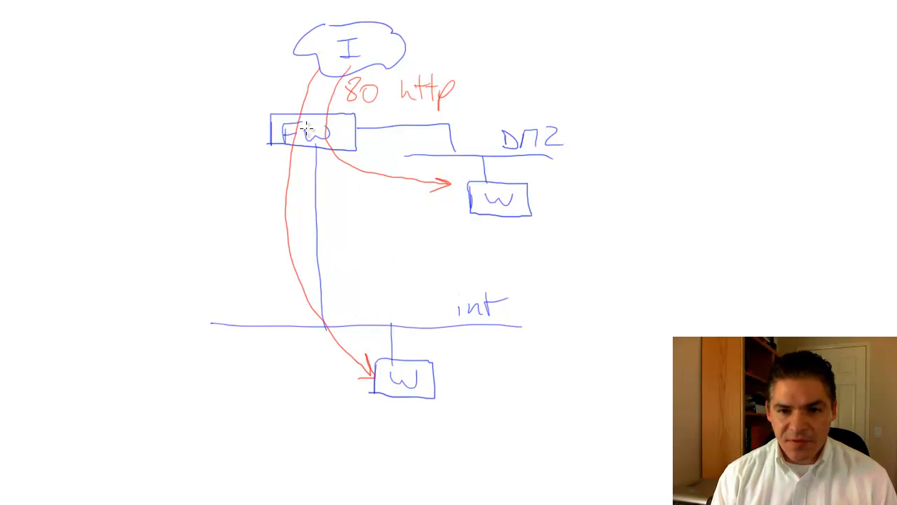
pyautogui.write('80')
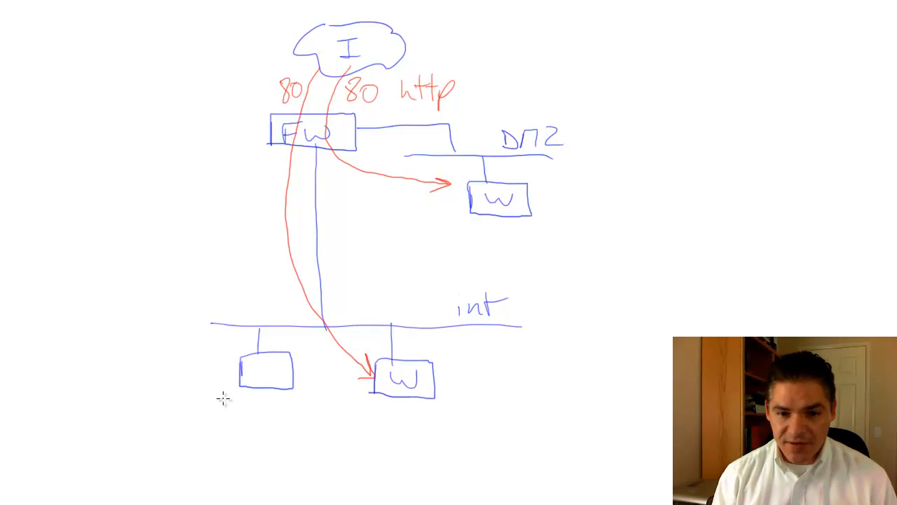
# Write 'CAS' under the left server box on the internal network line.
pyautogui.write('CAS')
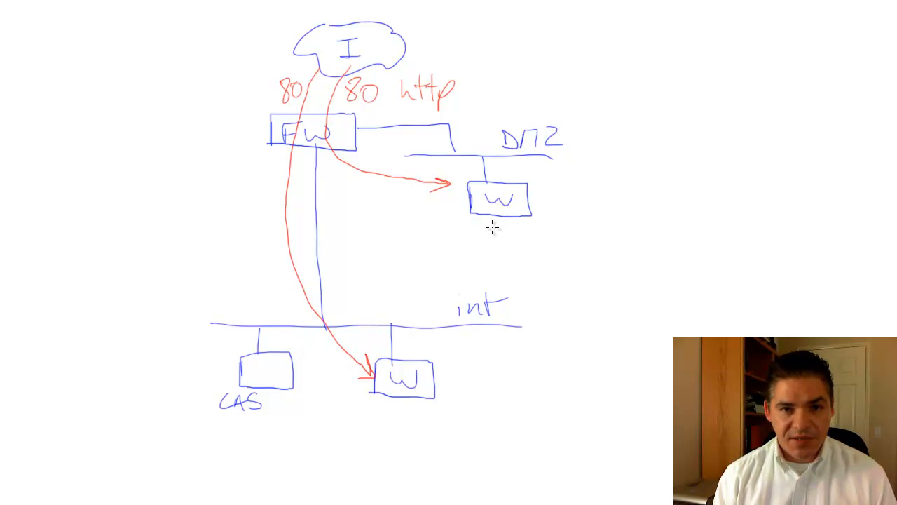
pyautogui.moveTo(267, 323)
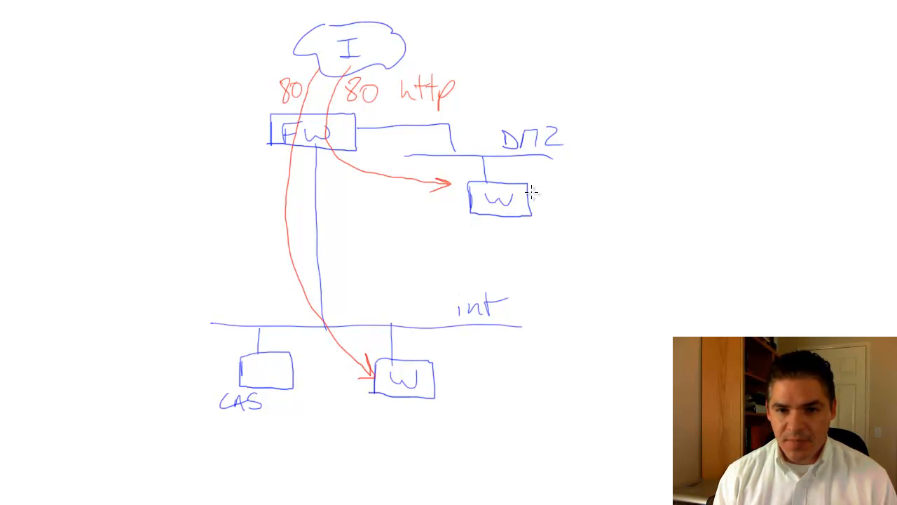
pyautogui.moveTo(417, 125)
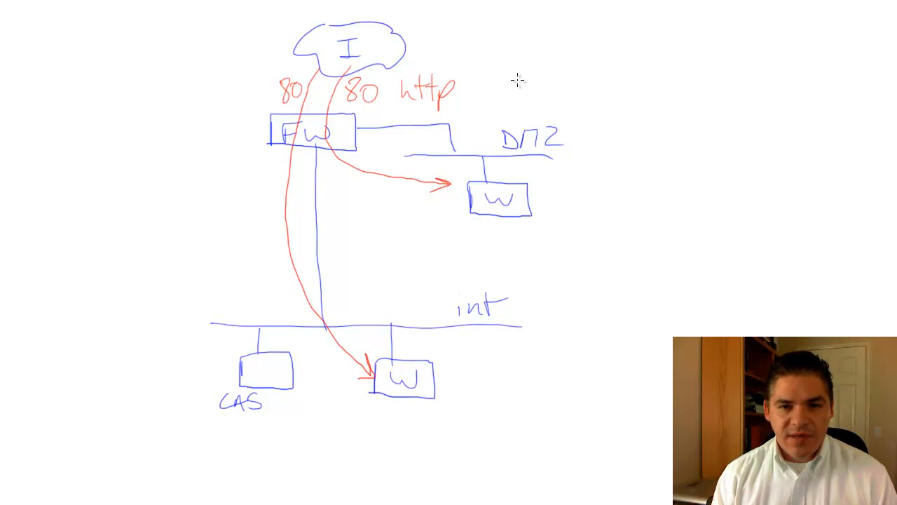
pyautogui.moveTo(456, 75)
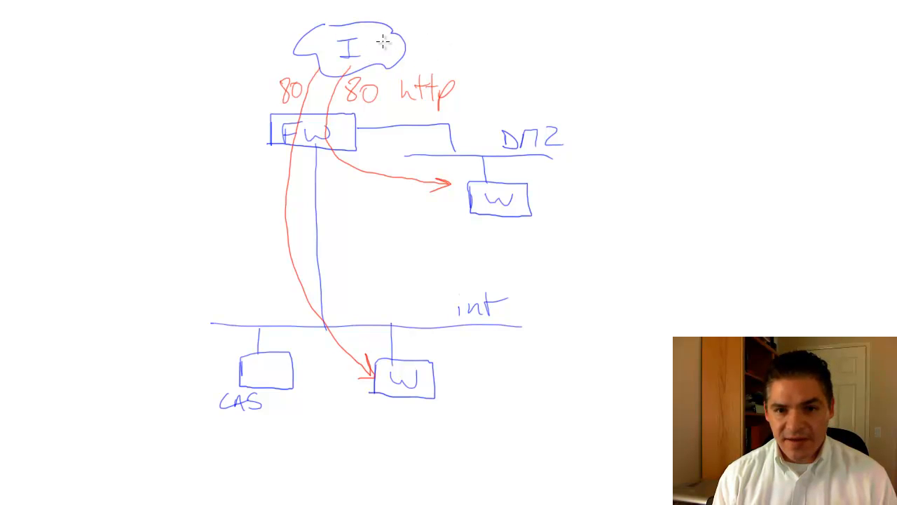
pyautogui.moveTo(489, 173)
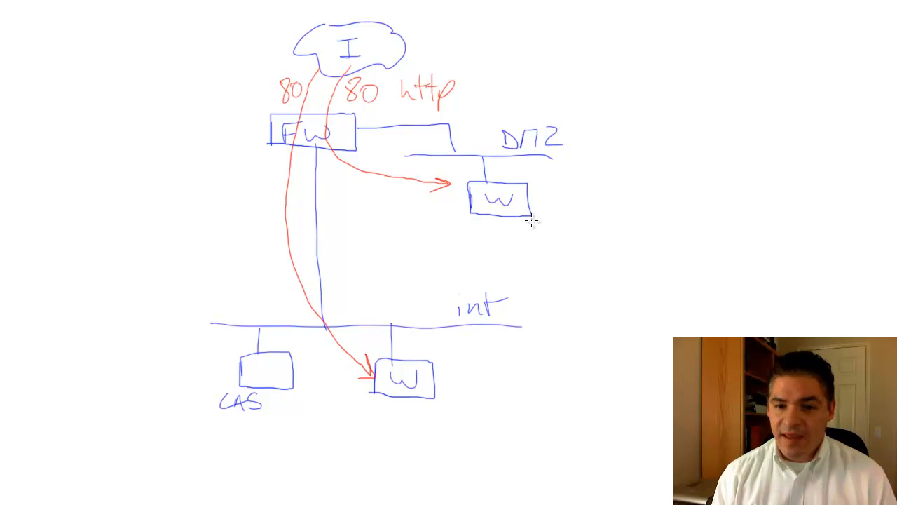
pyautogui.moveTo(508, 234)
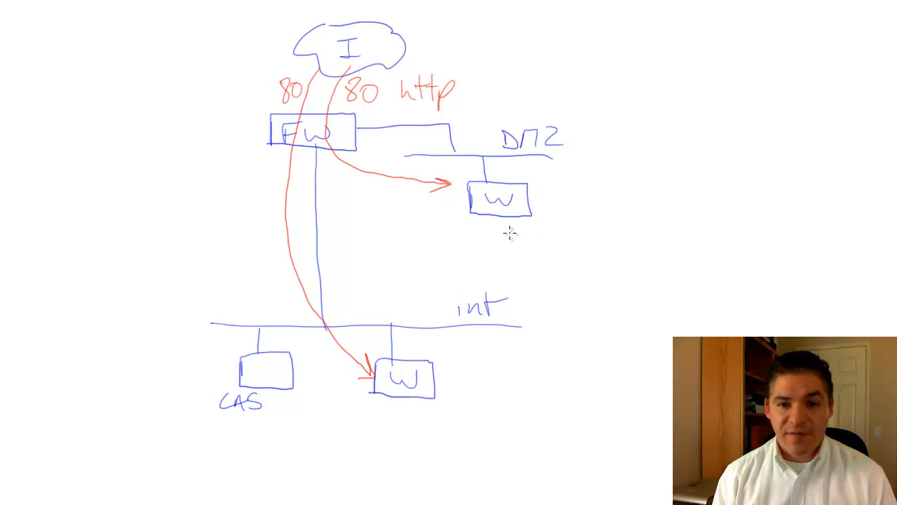
pyautogui.moveTo(426, 329)
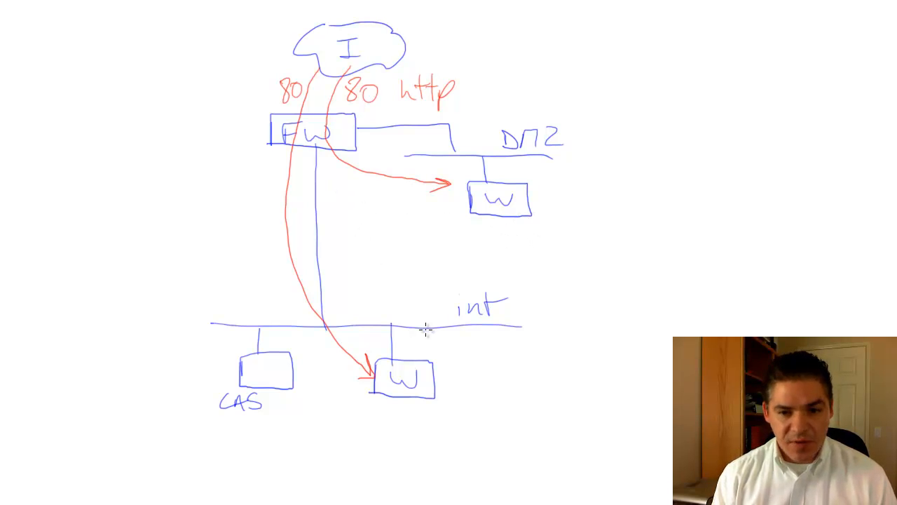
pyautogui.moveTo(476, 257)
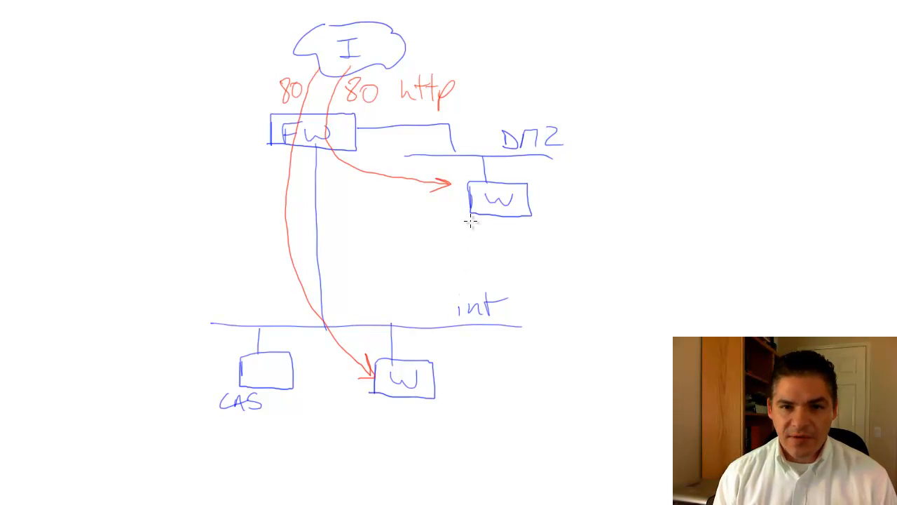
pyautogui.moveTo(379, 212)
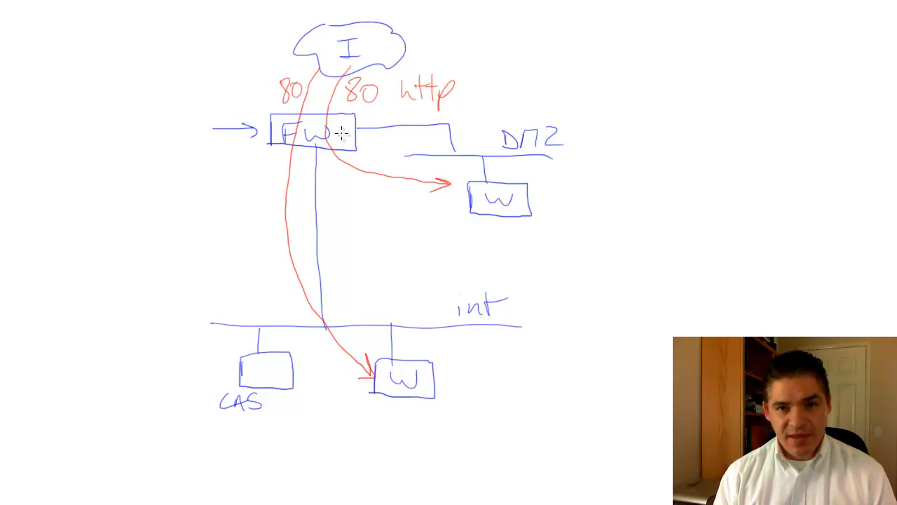
pyautogui.moveTo(245, 101)
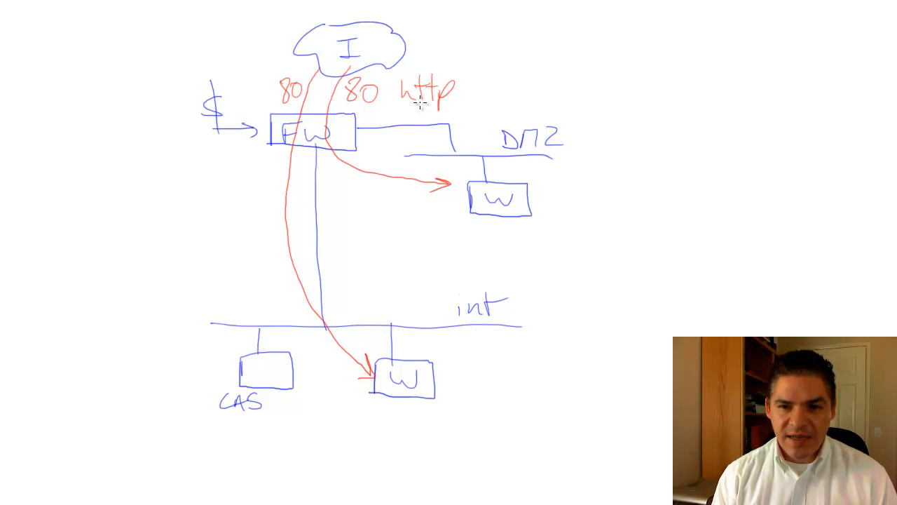
# Underline the word 'http' with the blue pen.
pyautogui.moveTo(405, 106); pyautogui.dragTo(442, 107)
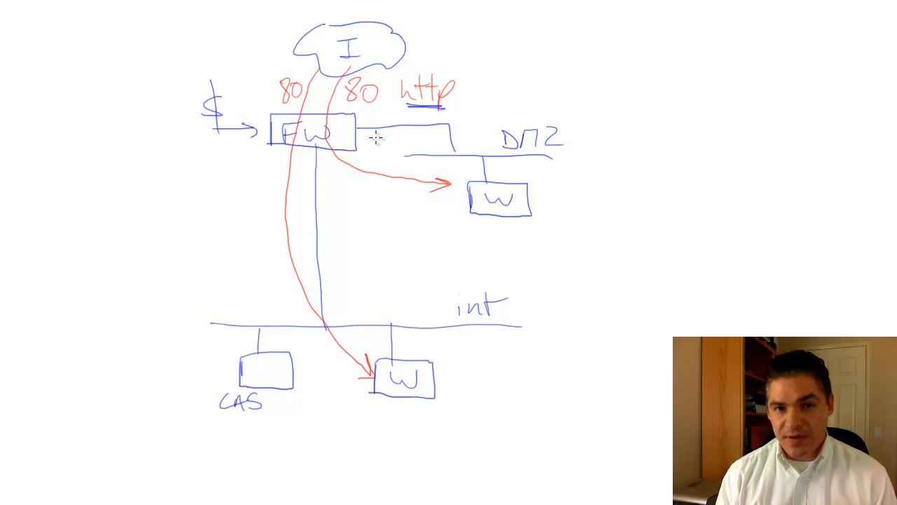
pyautogui.moveTo(478, 98)
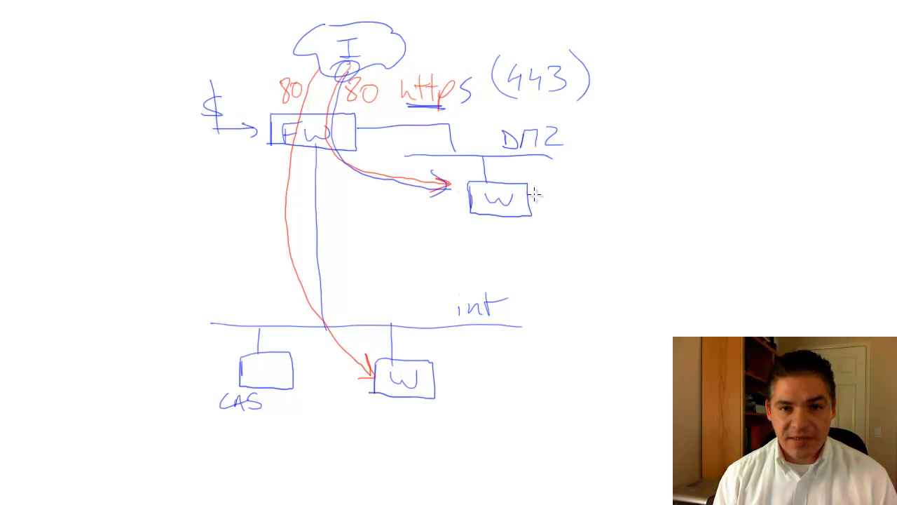
pyautogui.moveTo(522, 188)
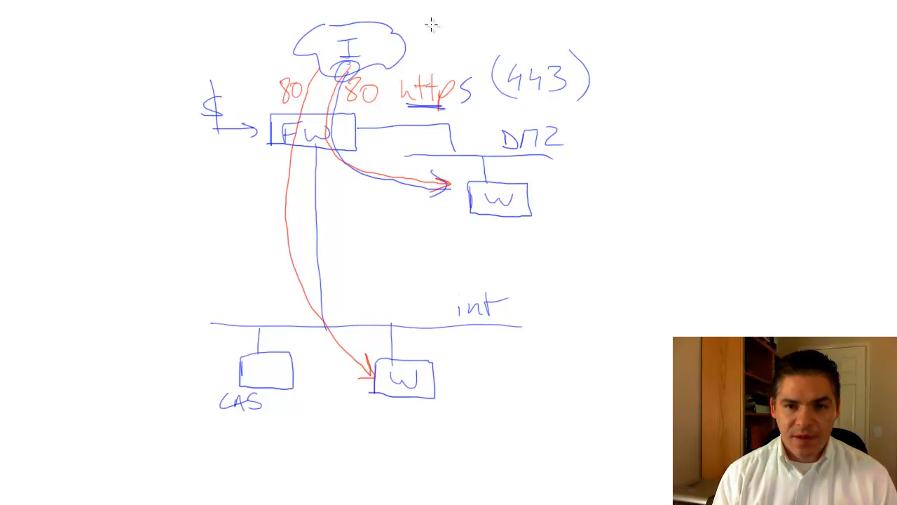
pyautogui.write('user')
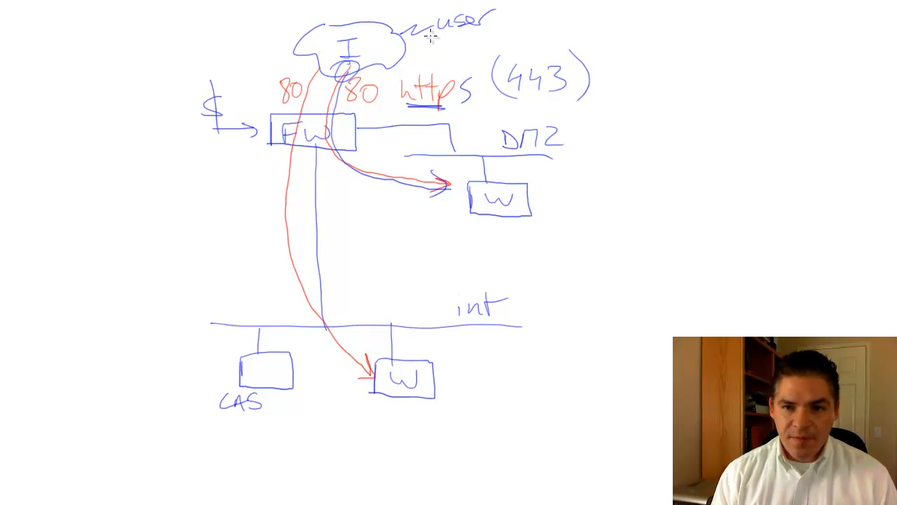
pyautogui.moveTo(329, 63); pyautogui.dragTo(420, 31)
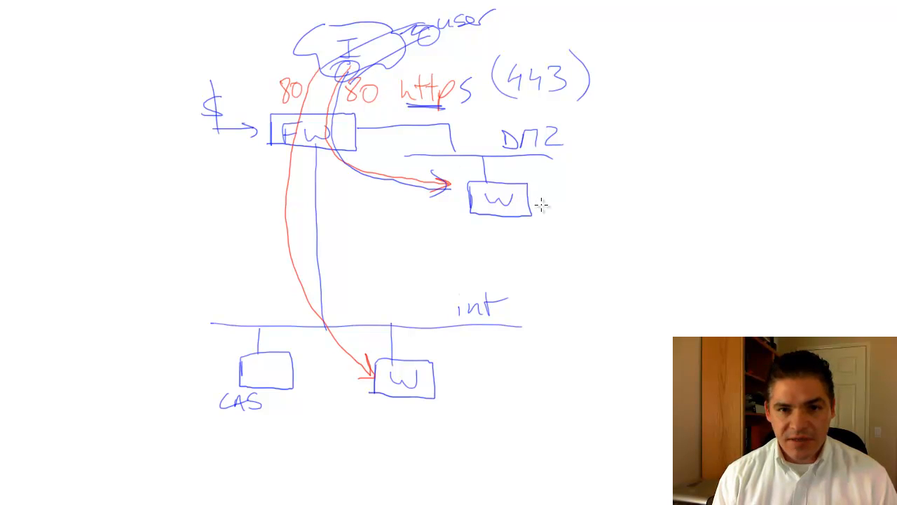
pyautogui.moveTo(540, 195)
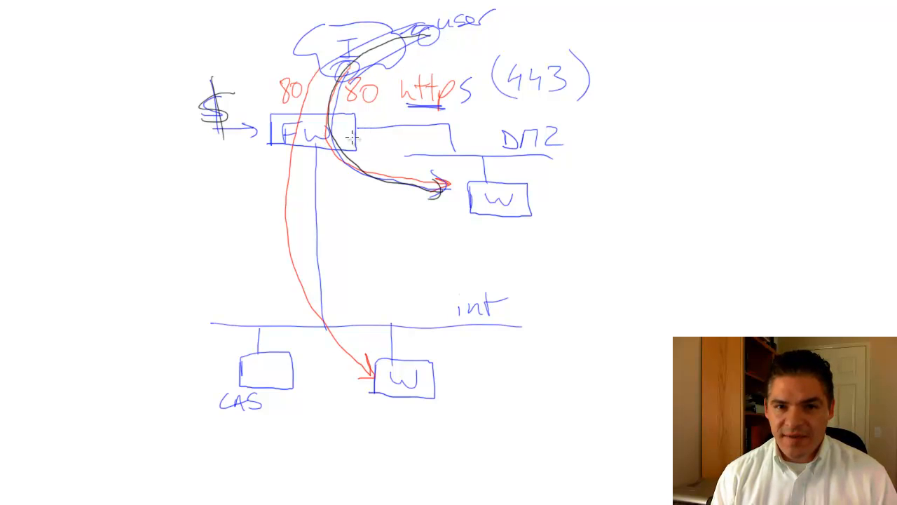
pyautogui.moveTo(368, 139)
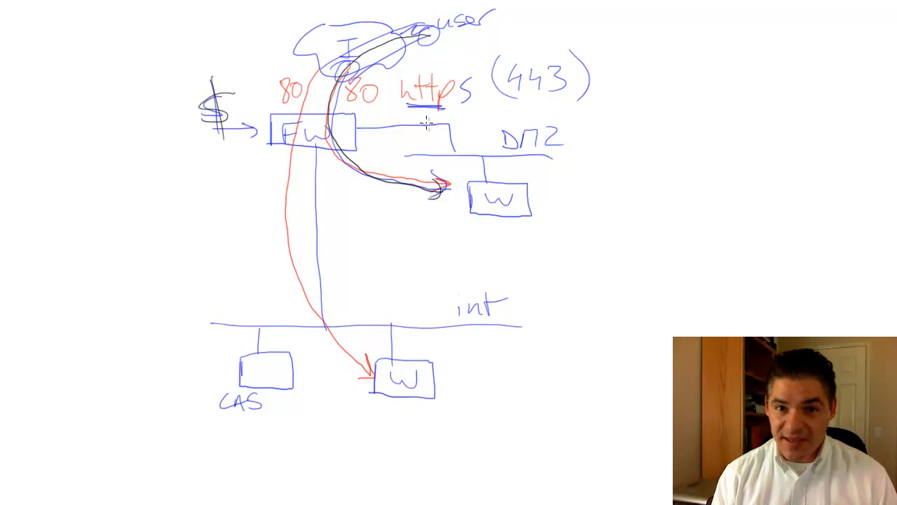
pyautogui.moveTo(384, 35)
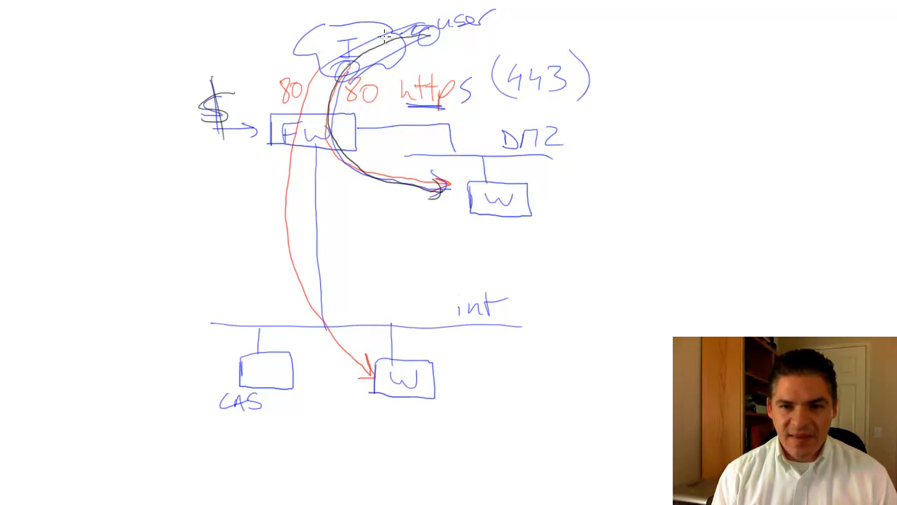
pyautogui.moveTo(414, 61)
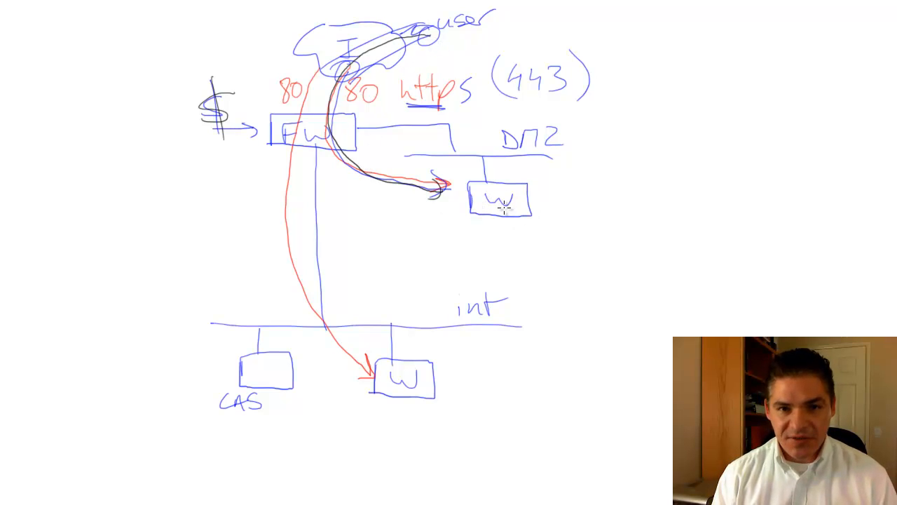
pyautogui.moveTo(463, 154)
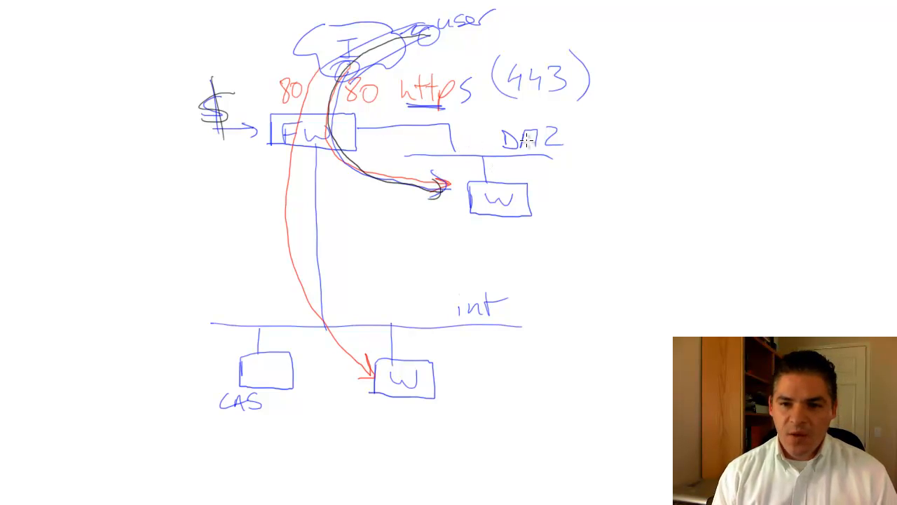
pyautogui.moveTo(540, 144)
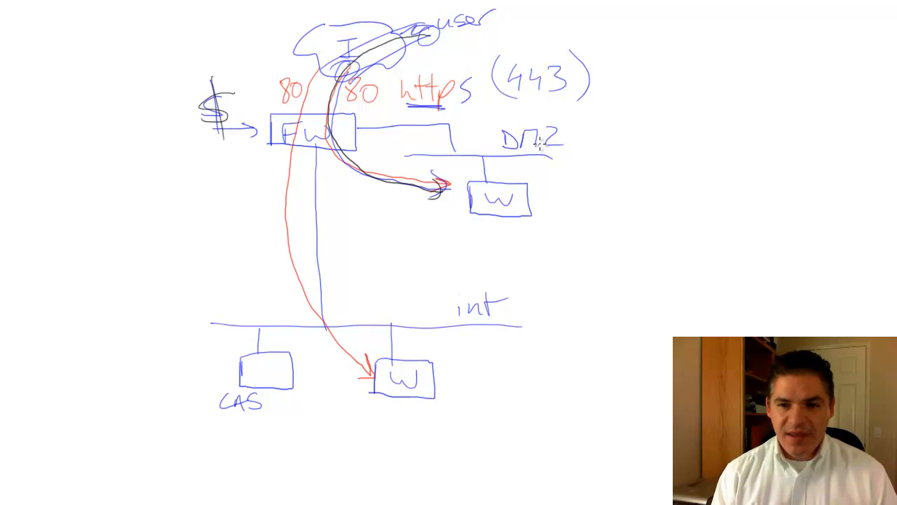
# Extend the DMZ line to a boxed 'TMG' label connected down to the internal network line.
pyautogui.moveTo(540, 152); pyautogui.dragTo(670, 151)
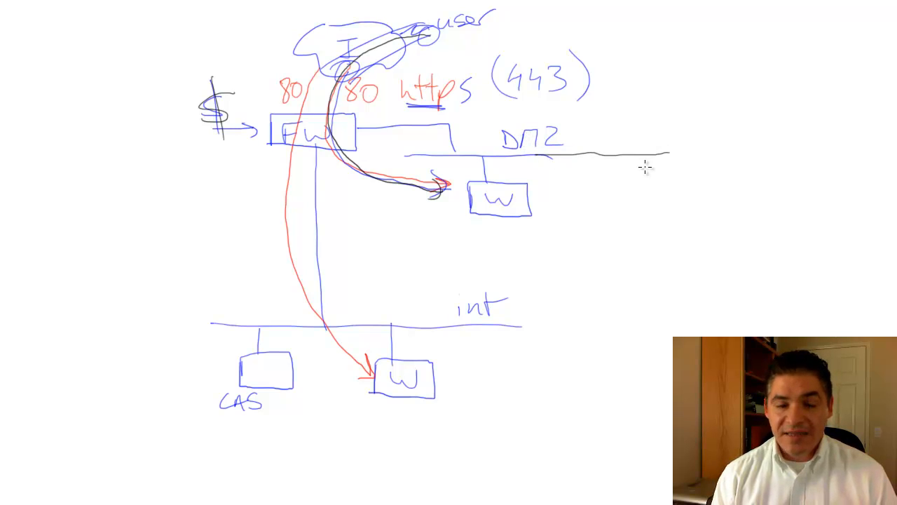
pyautogui.moveTo(589, 189)
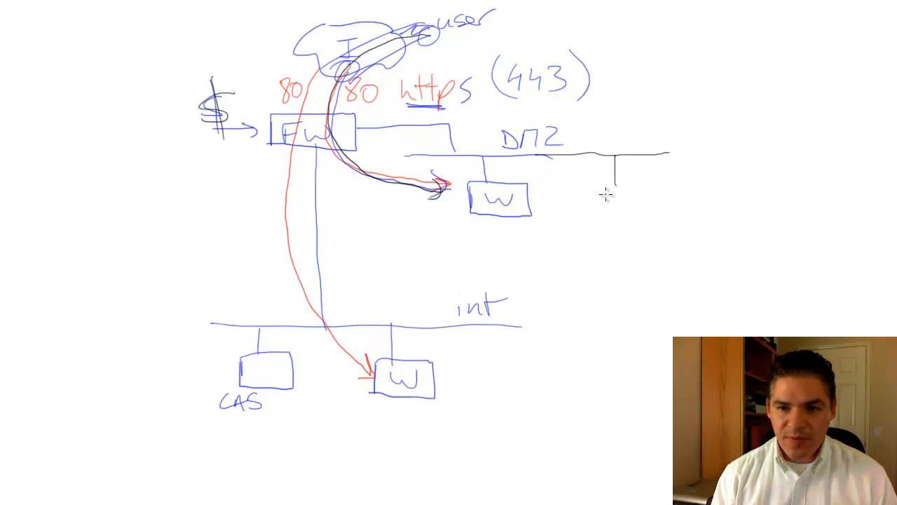
pyautogui.write('TMG')
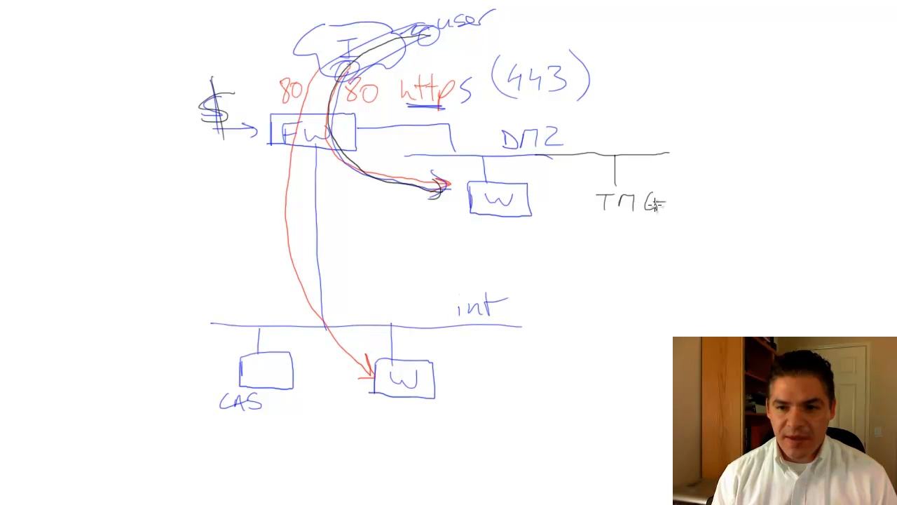
pyautogui.moveTo(589, 175); pyautogui.dragTo(677, 225)
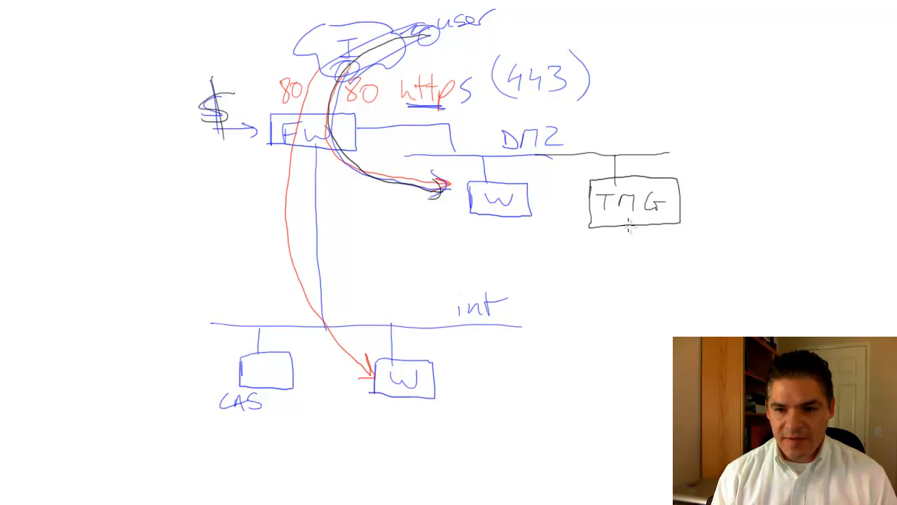
pyautogui.moveTo(629, 228); pyautogui.dragTo(629, 326)
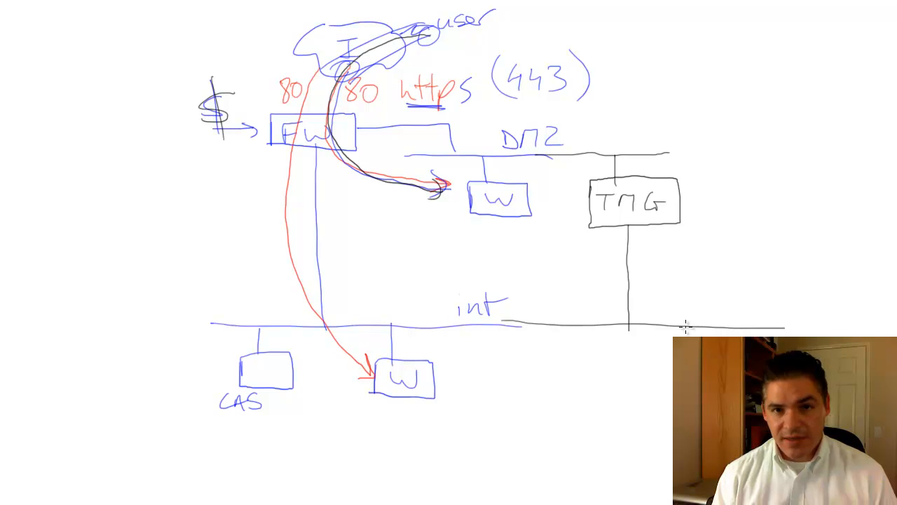
pyautogui.moveTo(680, 309)
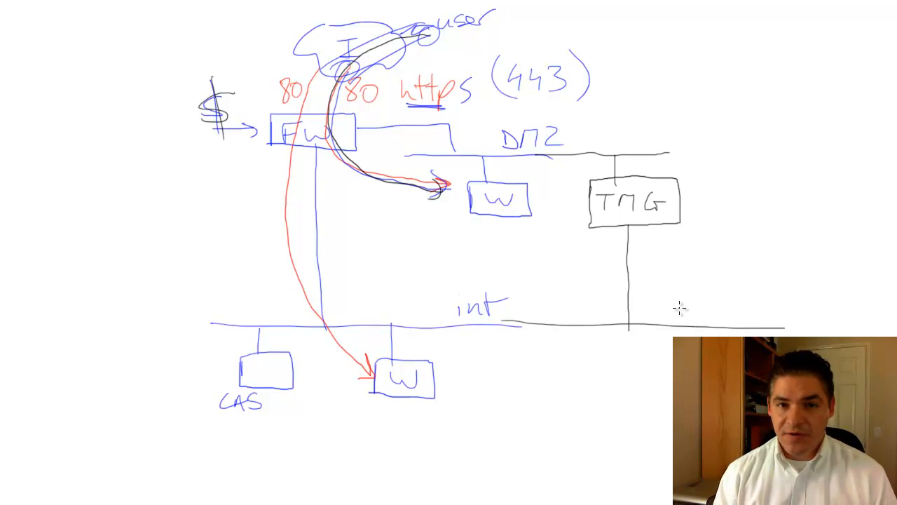
pyautogui.moveTo(627, 172)
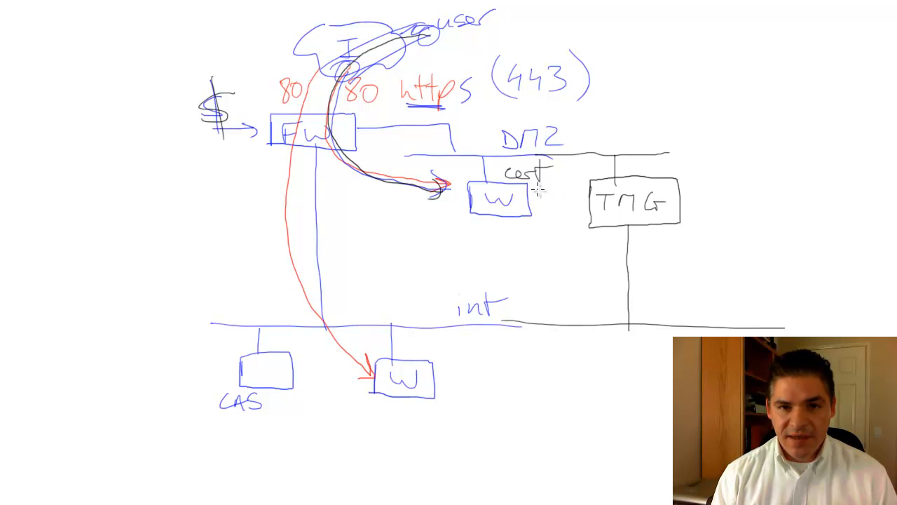
pyautogui.moveTo(523, 203)
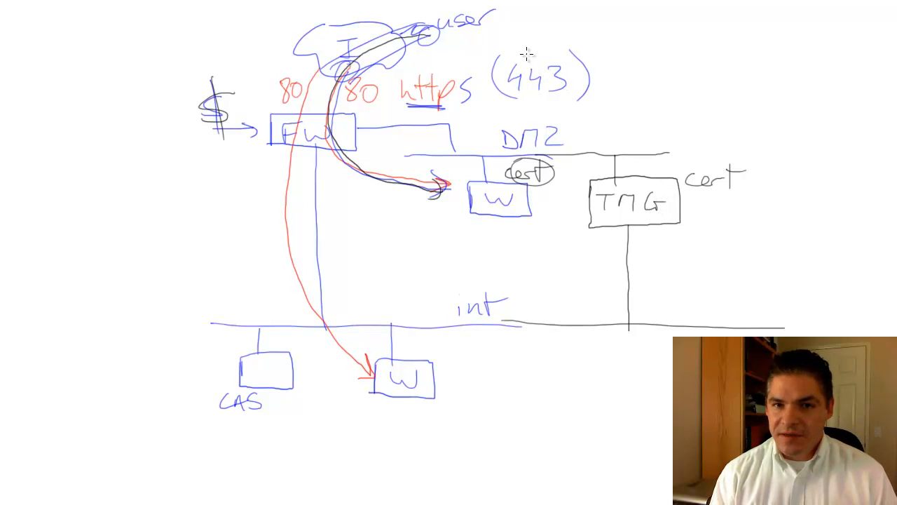
# Write a second 'user' label and draw a curved arrow from it into TMG.
pyautogui.write('user')
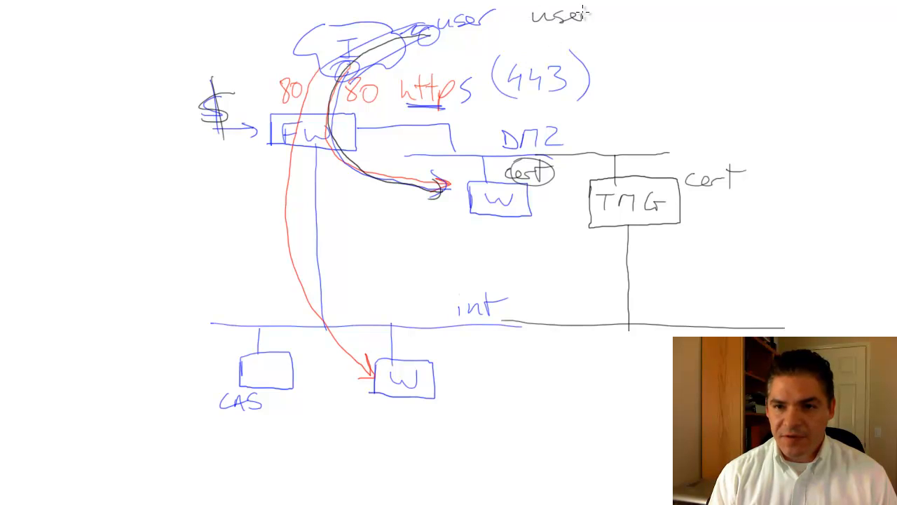
pyautogui.moveTo(574, 21); pyautogui.dragTo(406, 108)
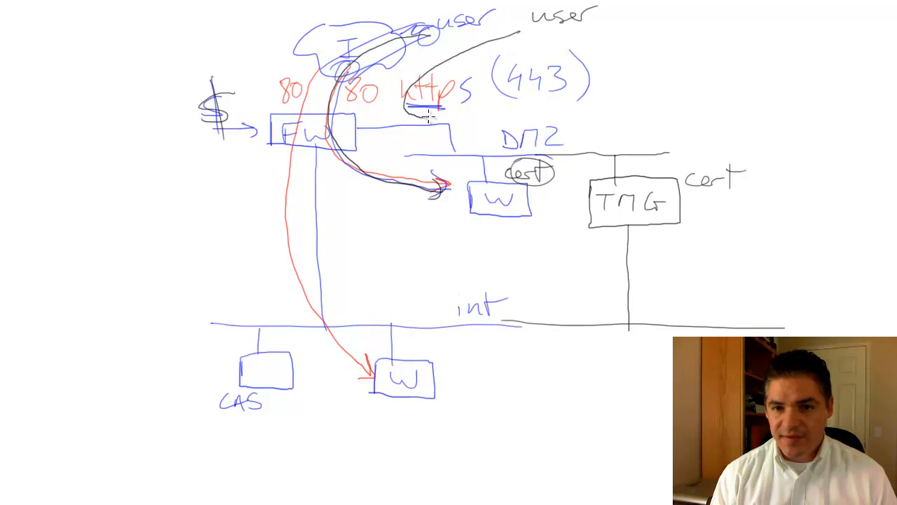
pyautogui.moveTo(427, 115); pyautogui.dragTo(656, 168)
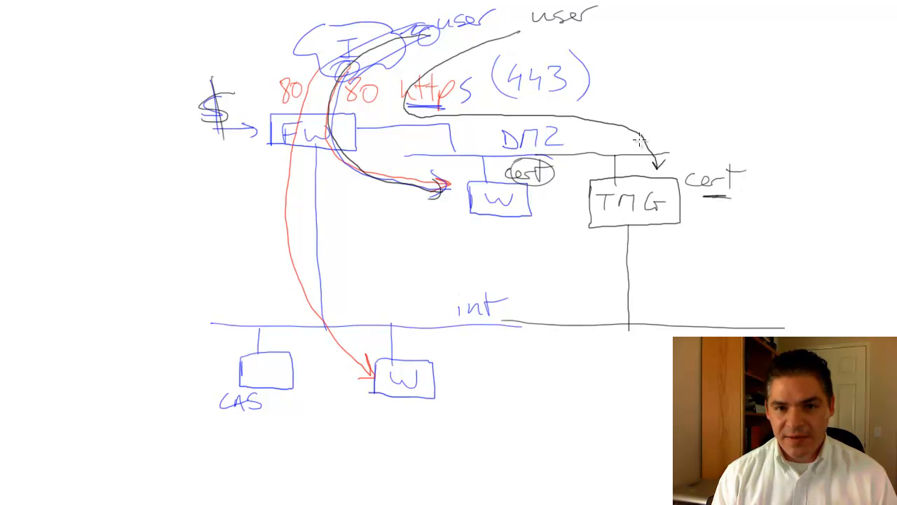
pyautogui.moveTo(677, 165)
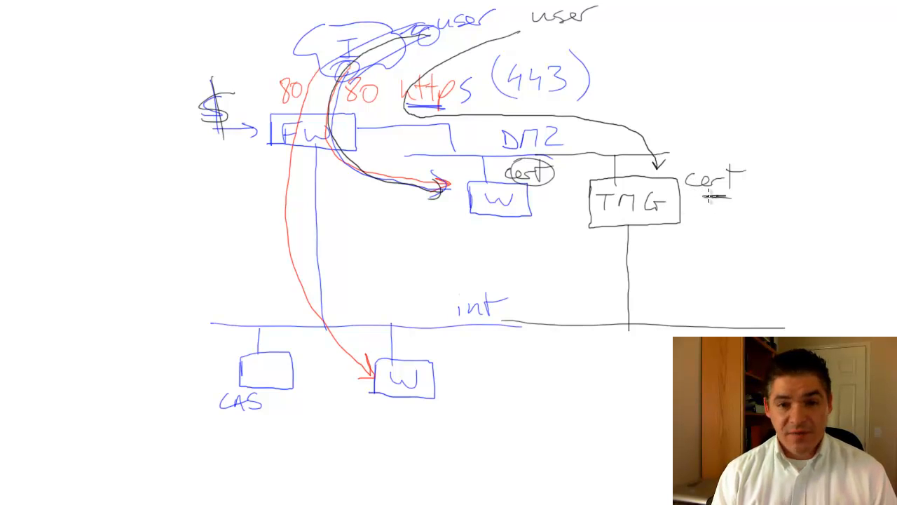
pyautogui.moveTo(698, 218)
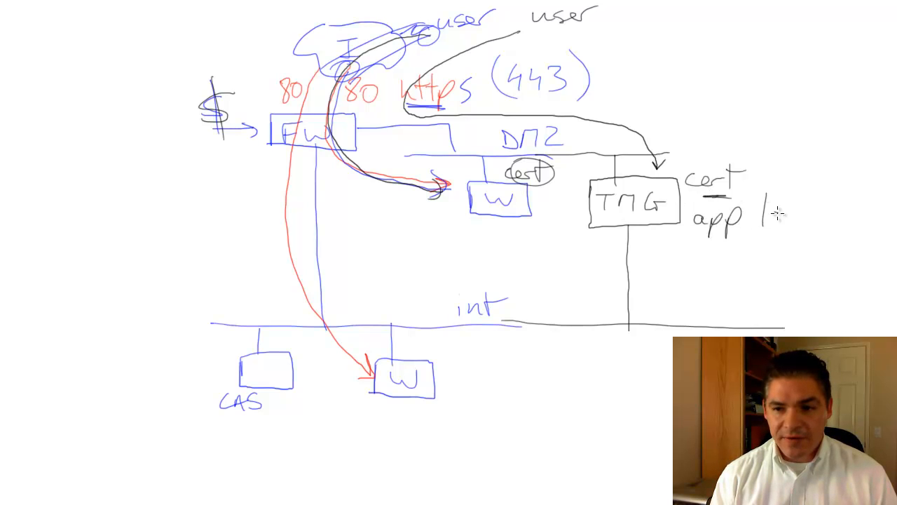
# Write 'layer' beside TMG to complete the 'app layer' note.
pyautogui.write('layer')
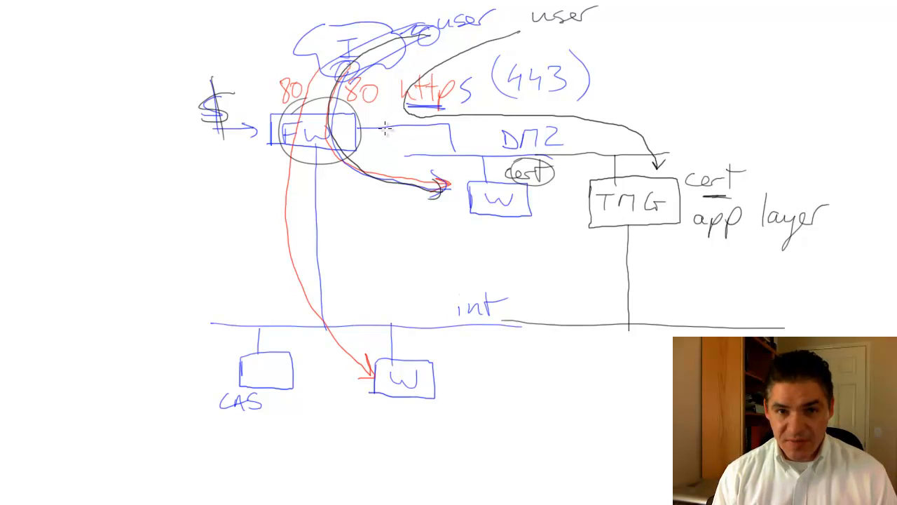
pyautogui.moveTo(364, 83)
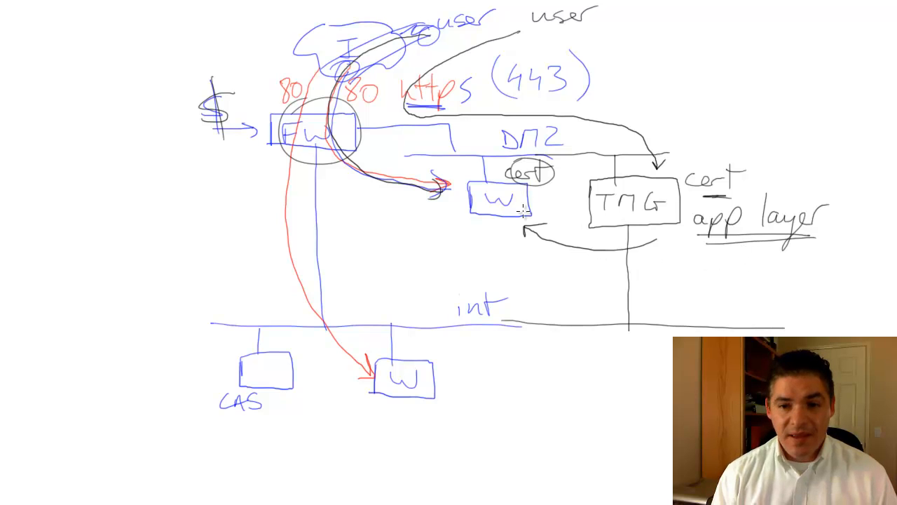
pyautogui.moveTo(673, 252)
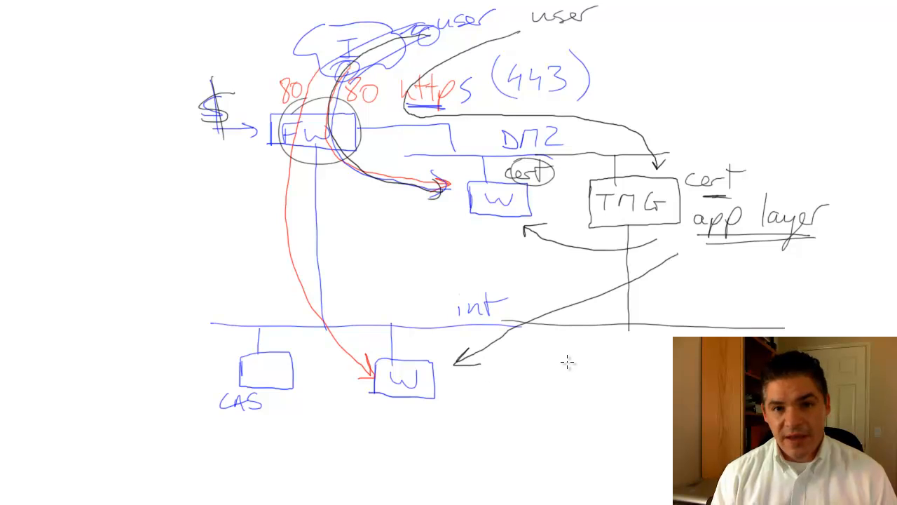
pyautogui.moveTo(608, 359)
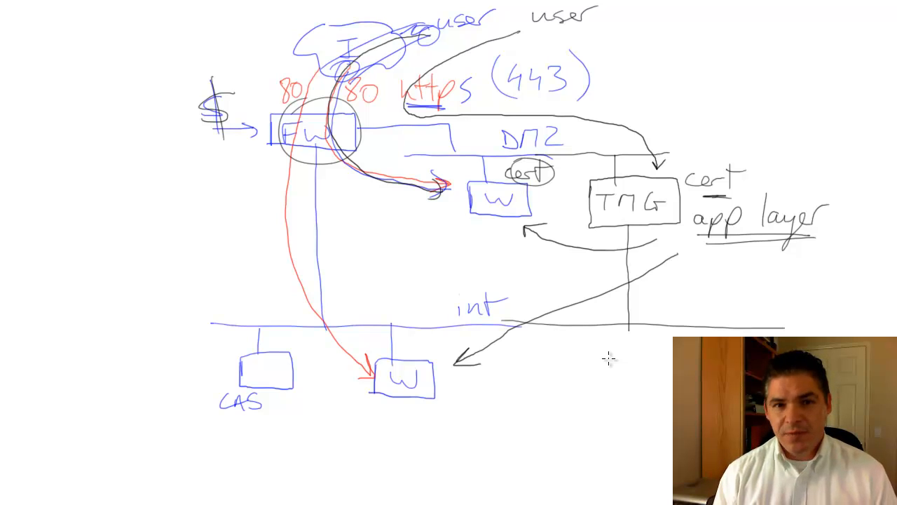
pyautogui.moveTo(418, 407)
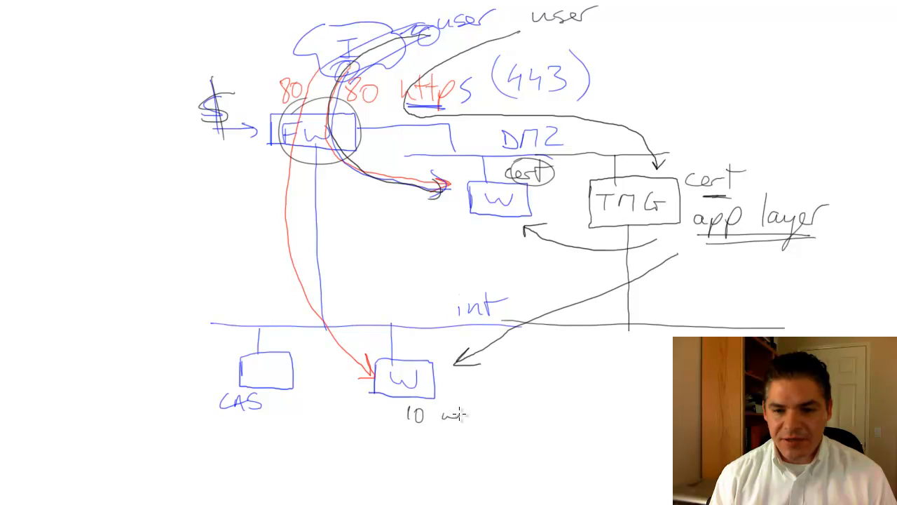
# Write 'unpatched' under the internal web server and draw an arrow from TMG to CAS.
pyautogui.write('unpatched')
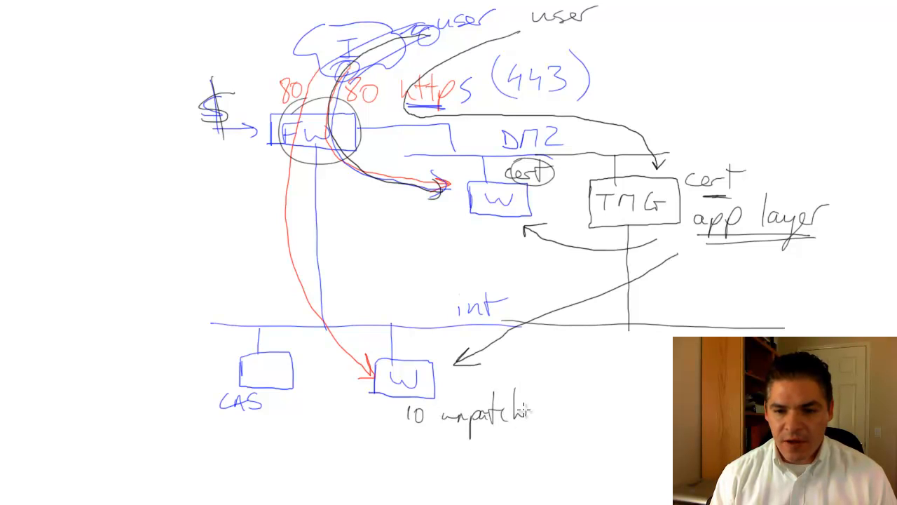
pyautogui.write('d')
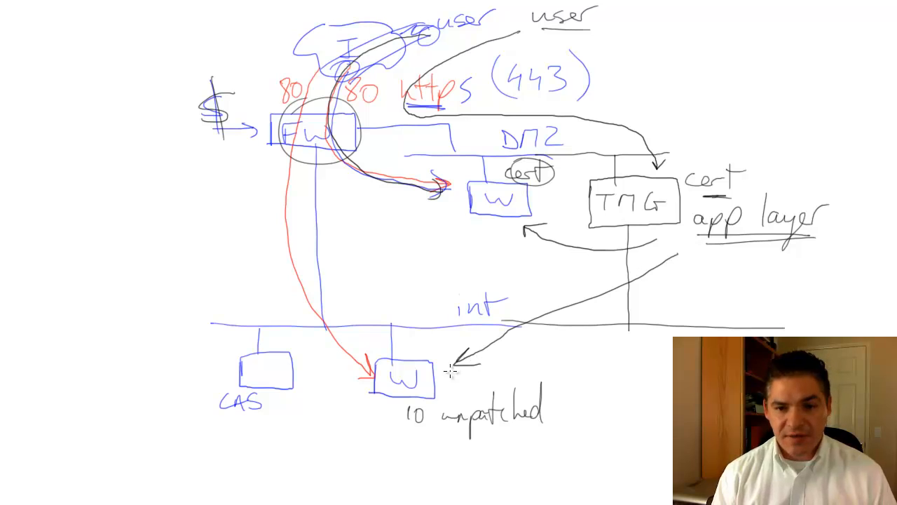
pyautogui.moveTo(663, 232)
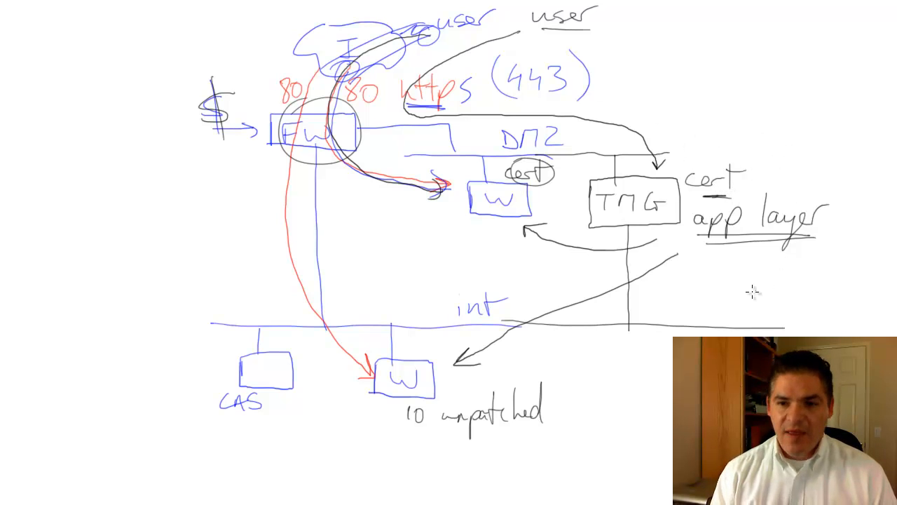
pyautogui.moveTo(750, 244)
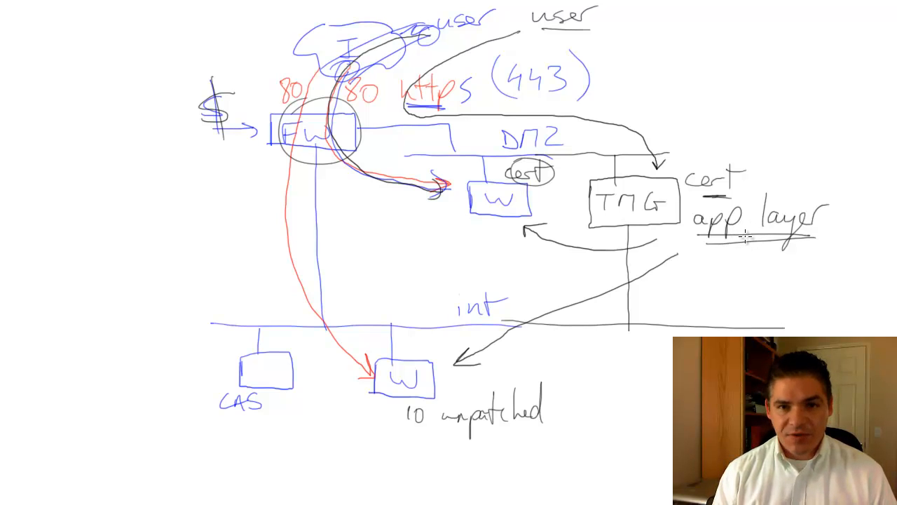
pyautogui.moveTo(543, 196)
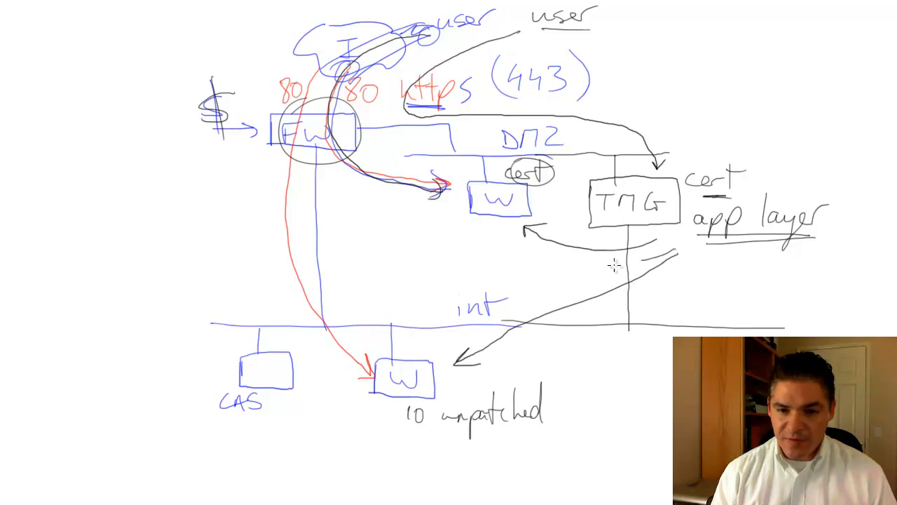
pyautogui.moveTo(631, 263); pyautogui.dragTo(305, 361)
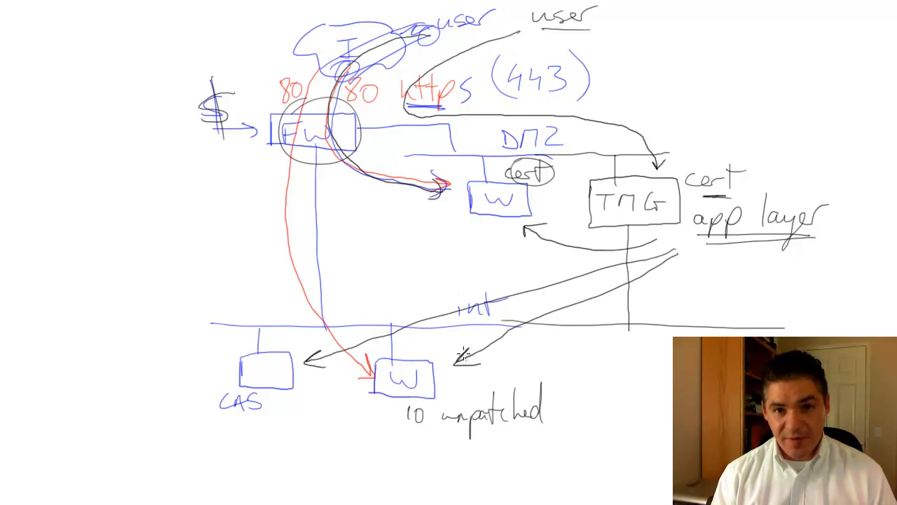